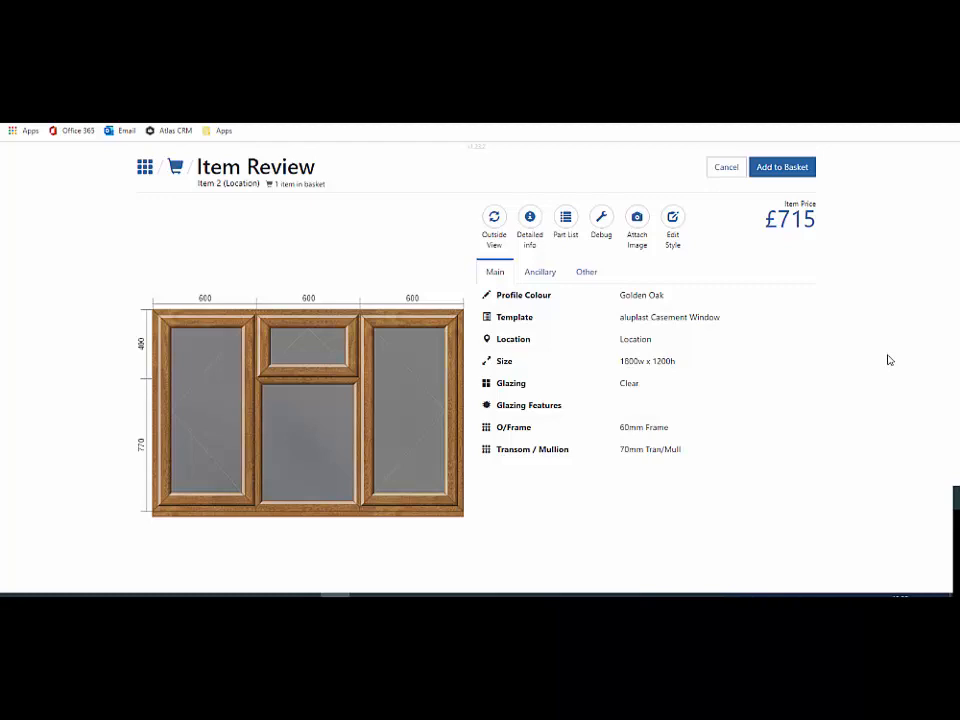
mouse_move(288, 254)
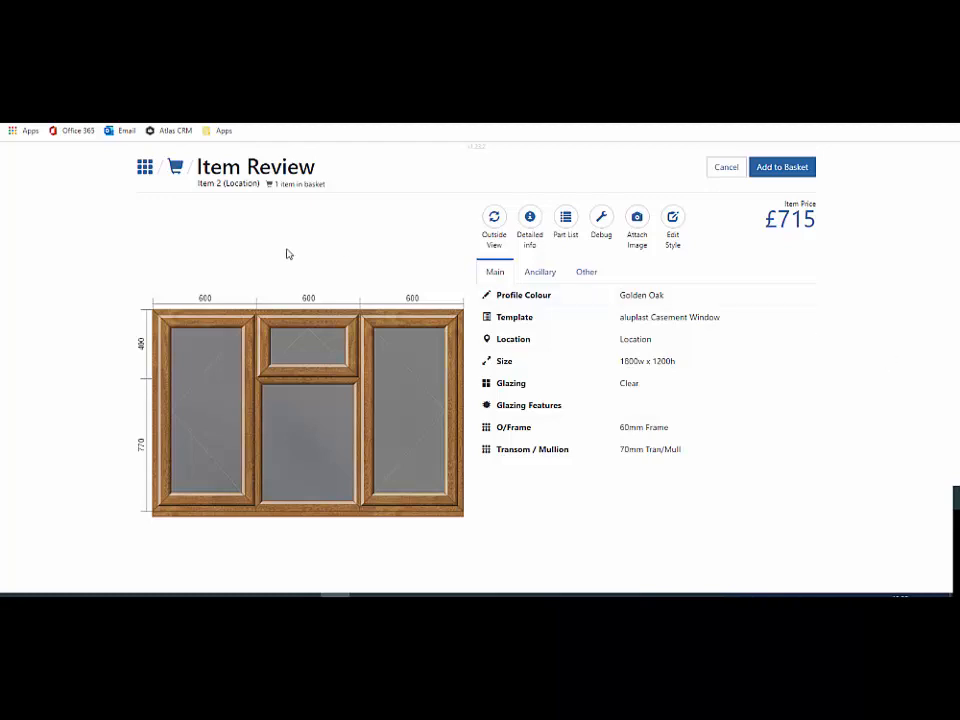
mouse_move(208, 210)
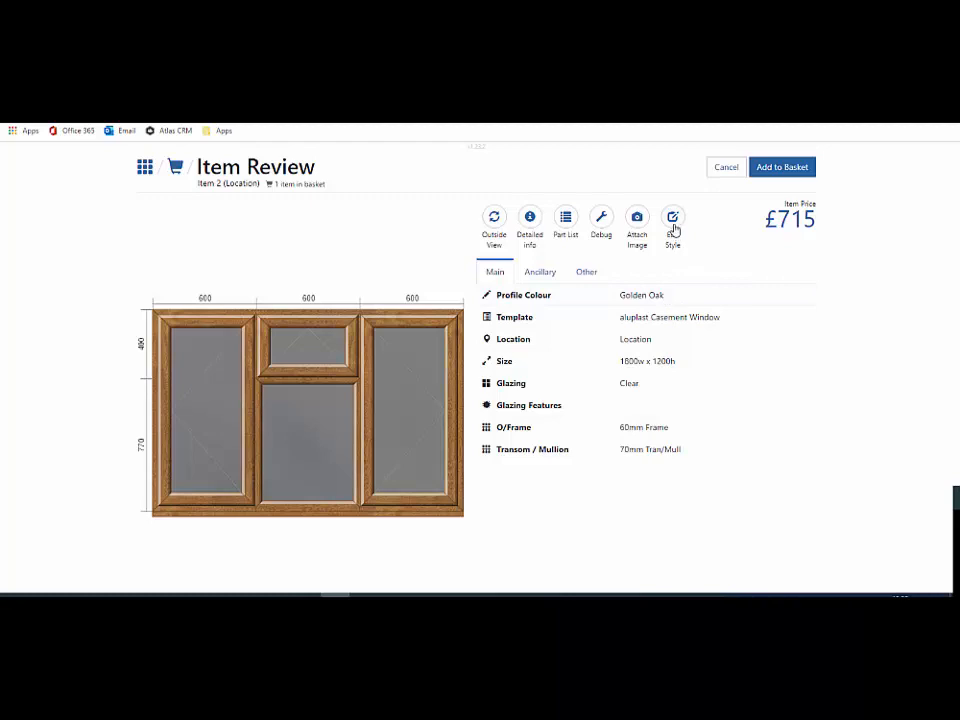
mouse_move(648, 224)
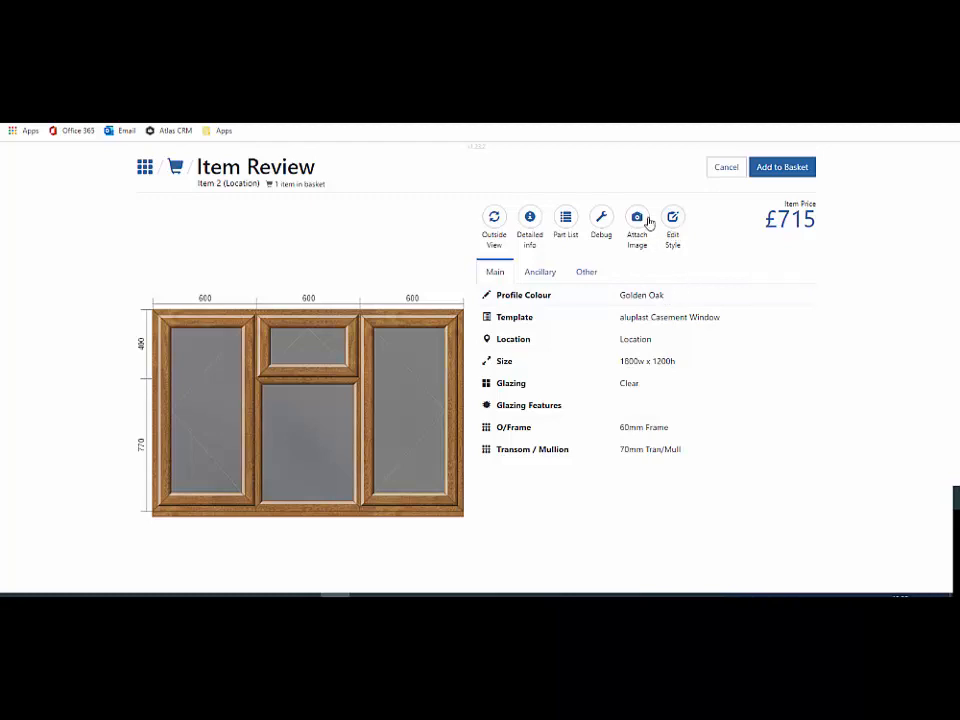
mouse_move(672, 218)
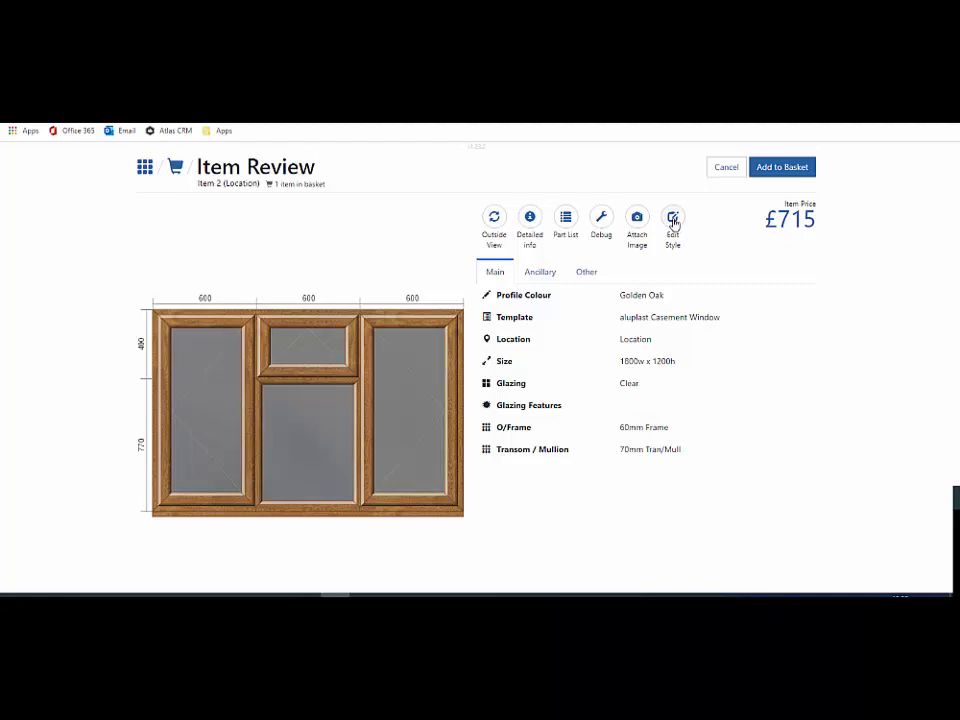
Begin Edit Style and select the lower middle pane so the Add New Object dialog appears.
click(672, 220)
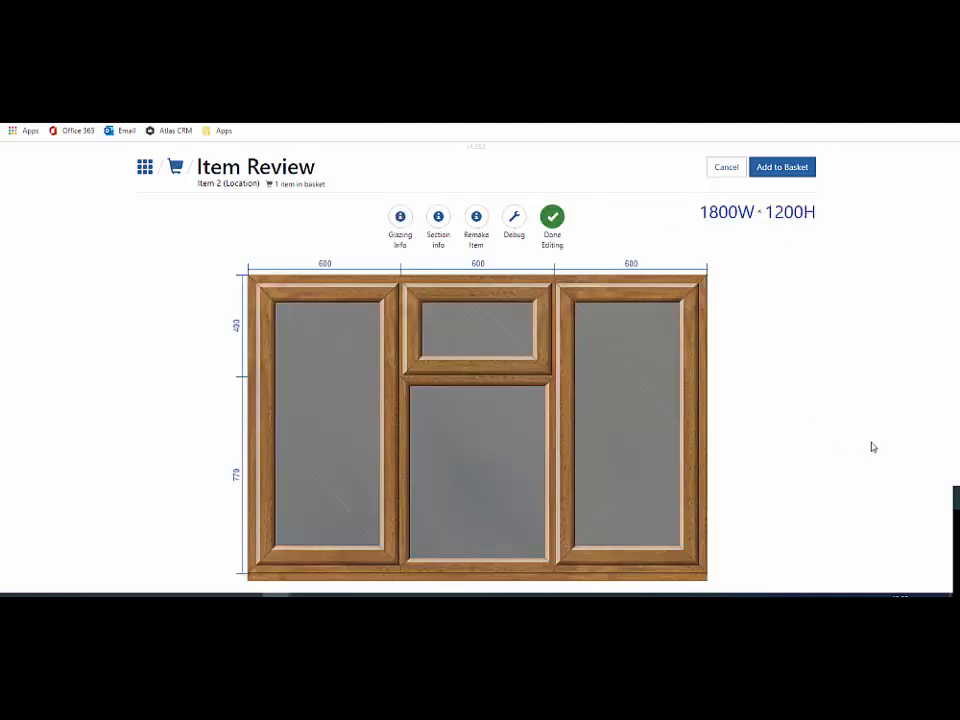
click(630, 430)
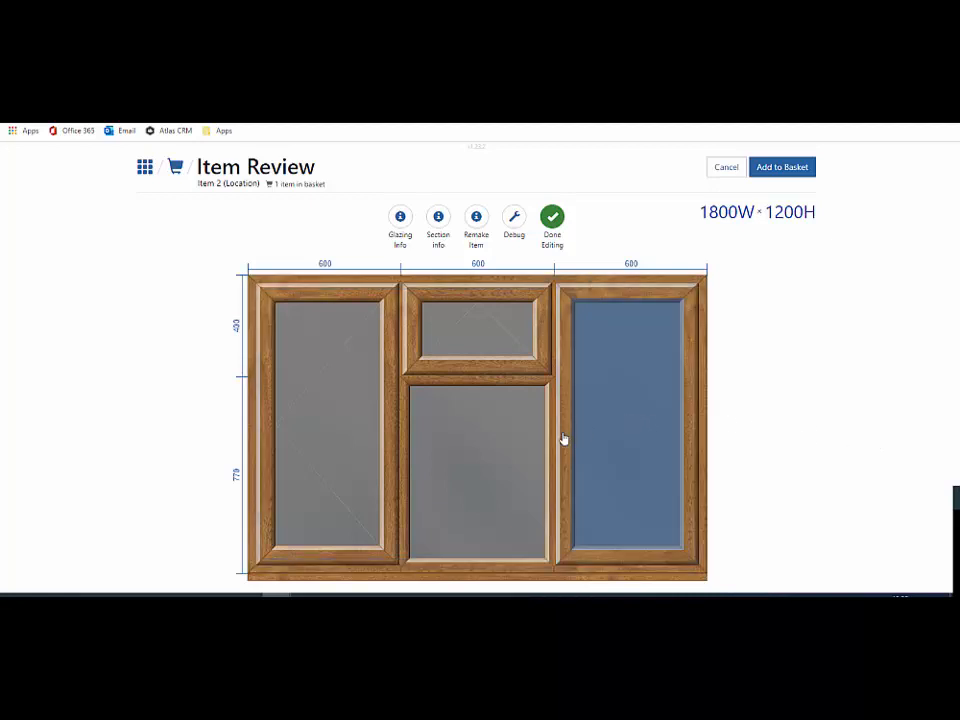
click(476, 336)
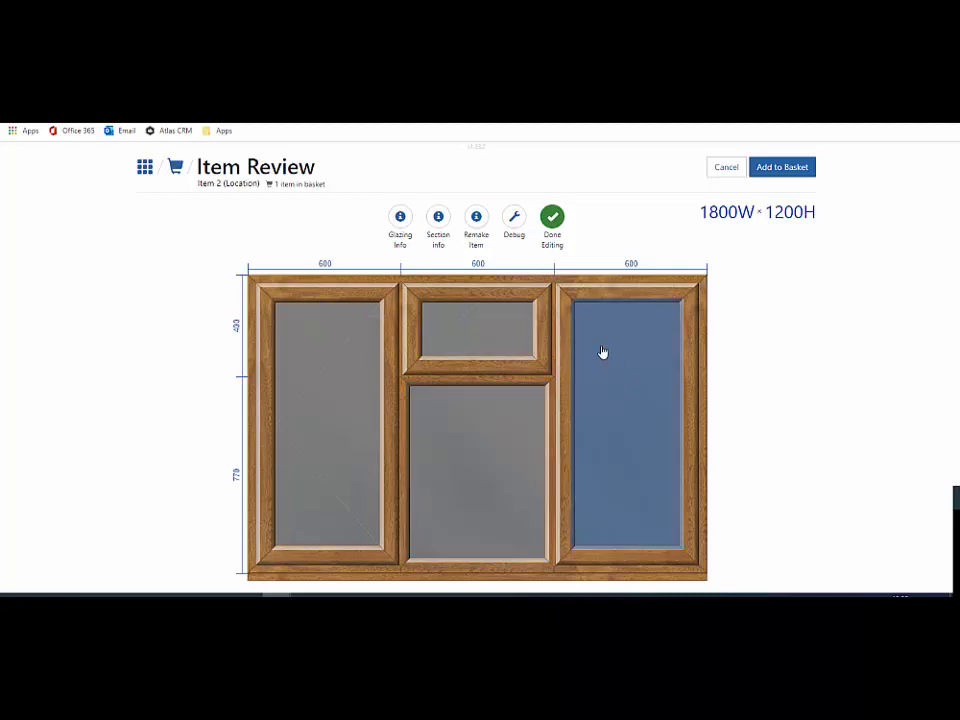
click(476, 460)
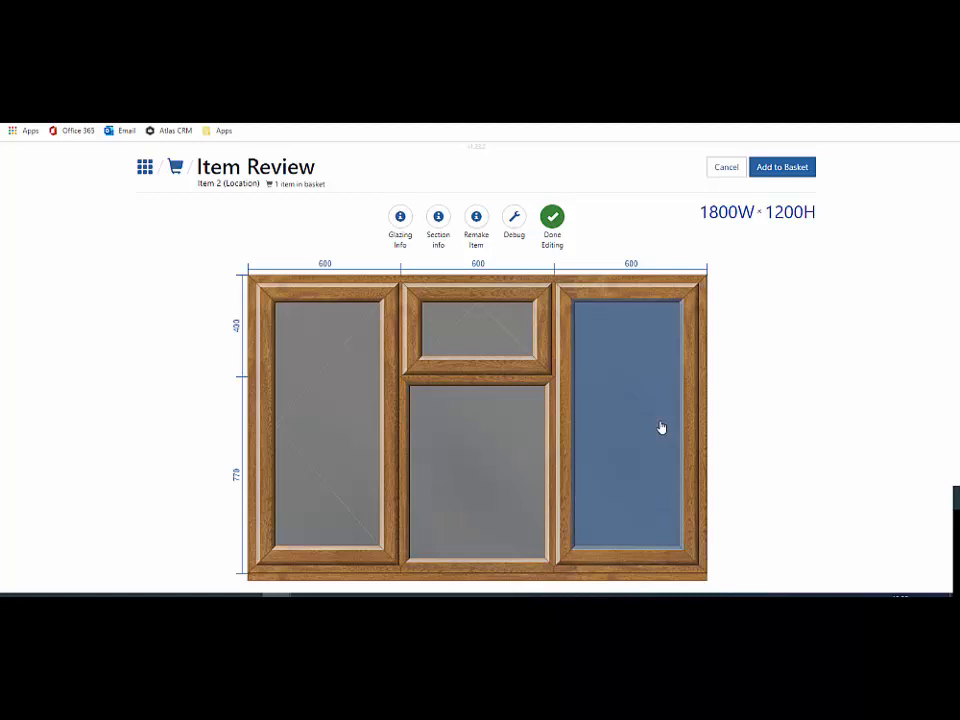
click(484, 470)
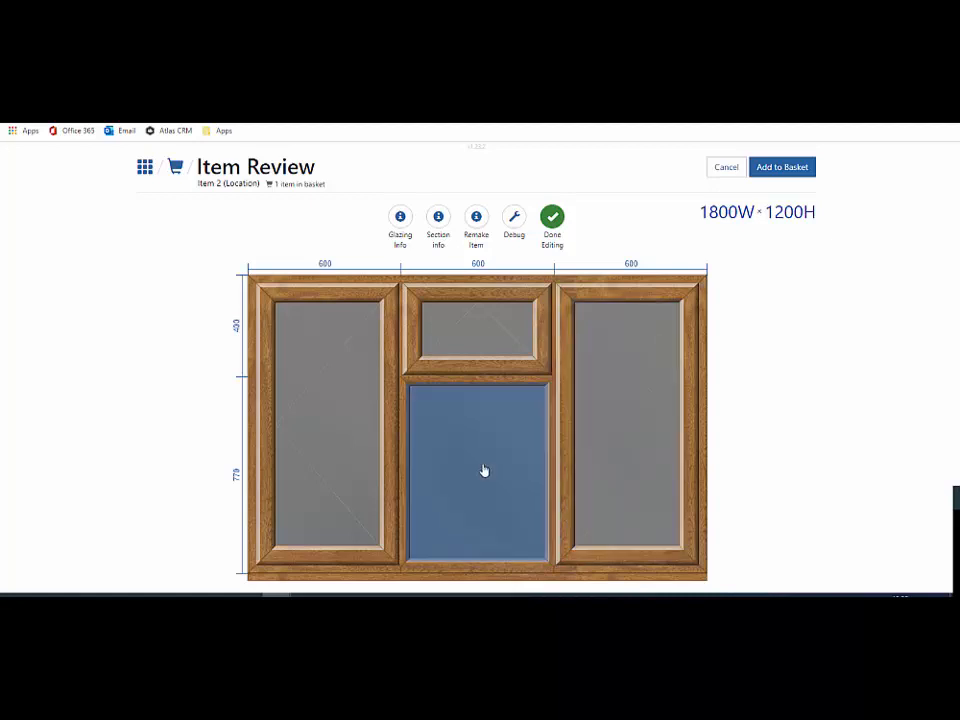
mouse_move(468, 442)
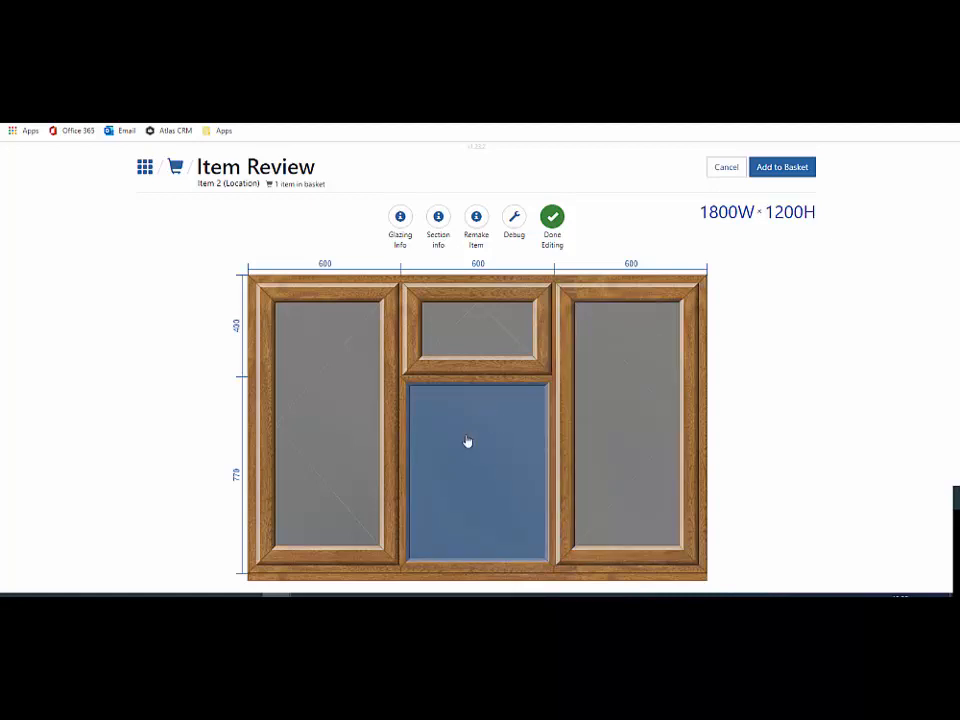
mouse_move(472, 436)
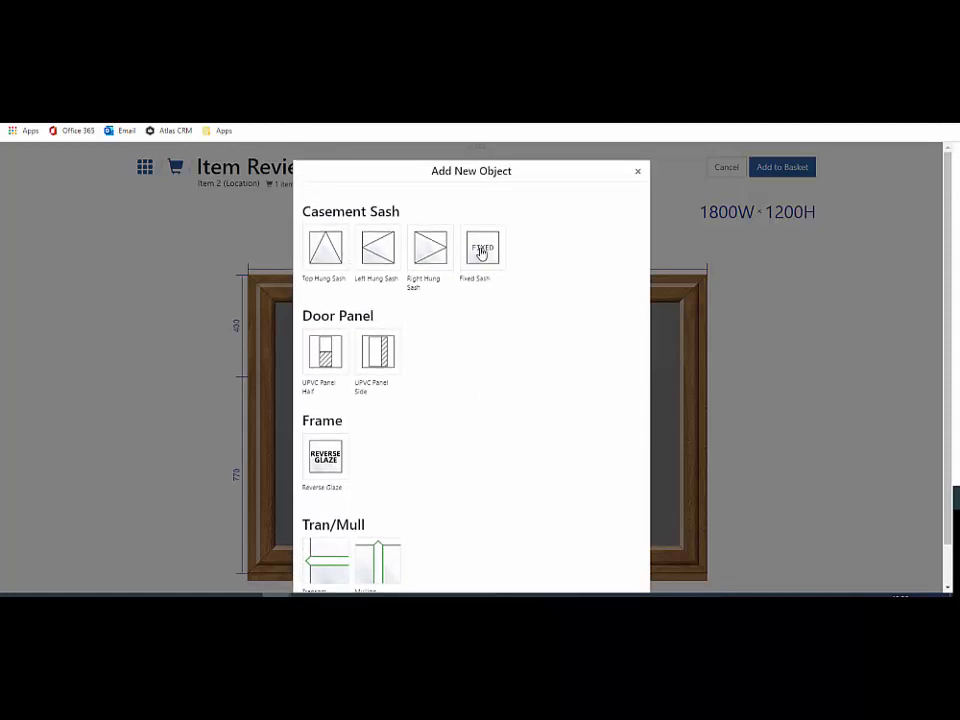
Add a Fixed Sash to the lower middle opening and confirm deleting the left hung sash.
click(482, 248)
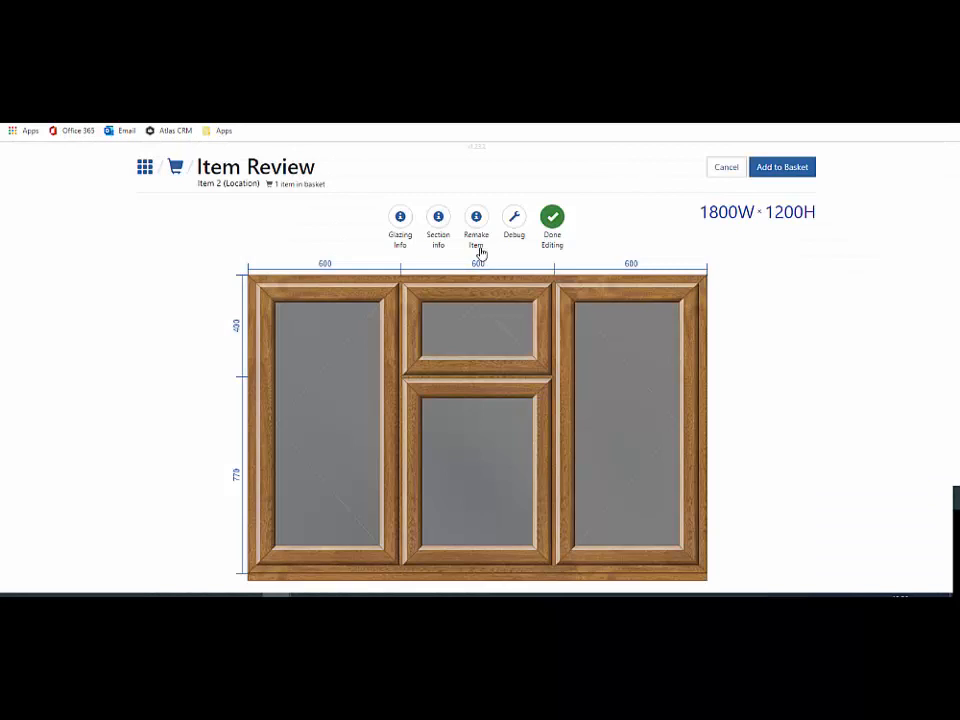
click(476, 470)
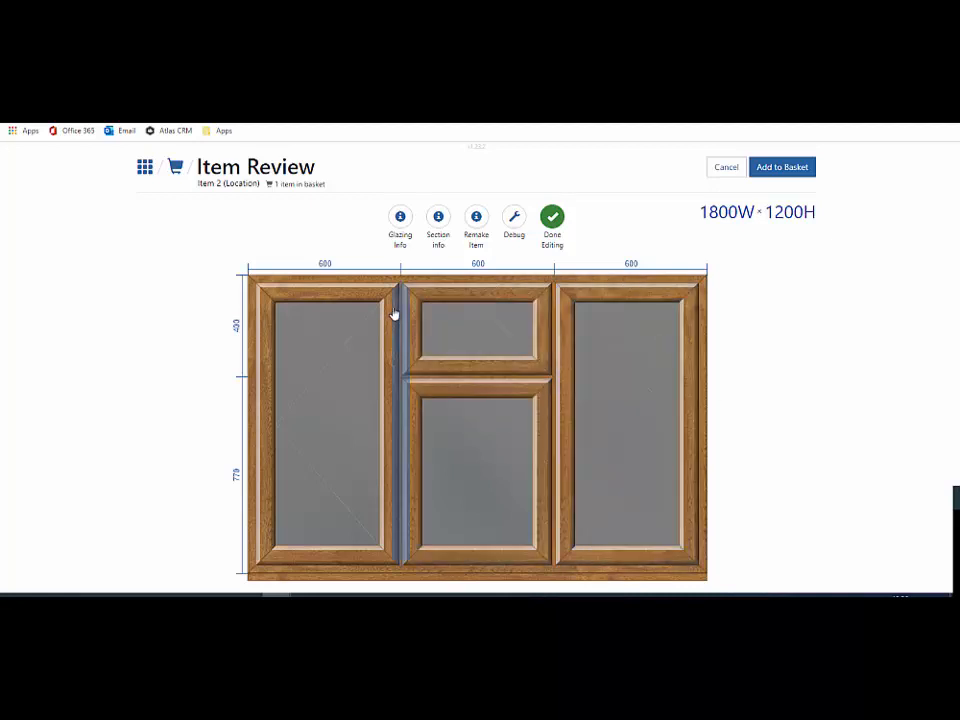
click(320, 420)
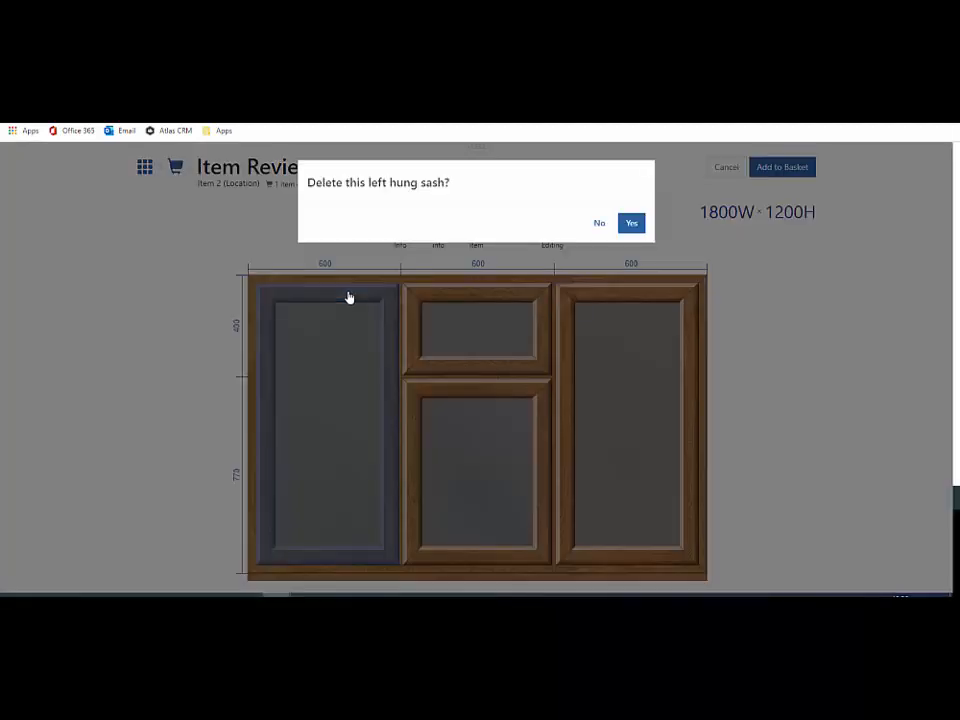
click(632, 222)
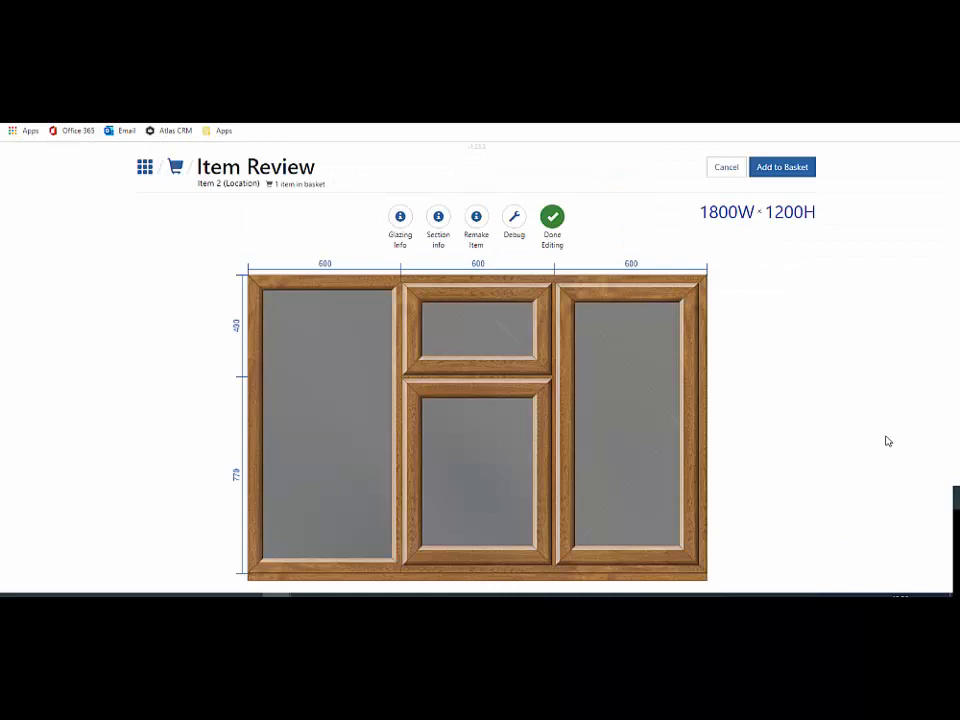
Select the empty left aperture to list objects that can be added to it.
click(476, 470)
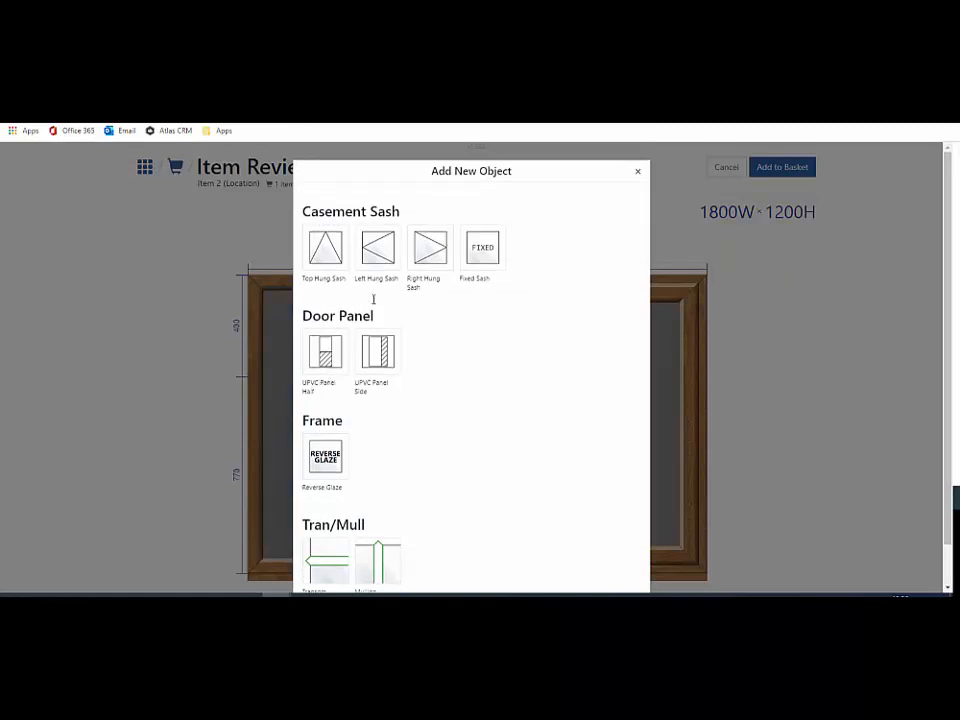
mouse_move(380, 258)
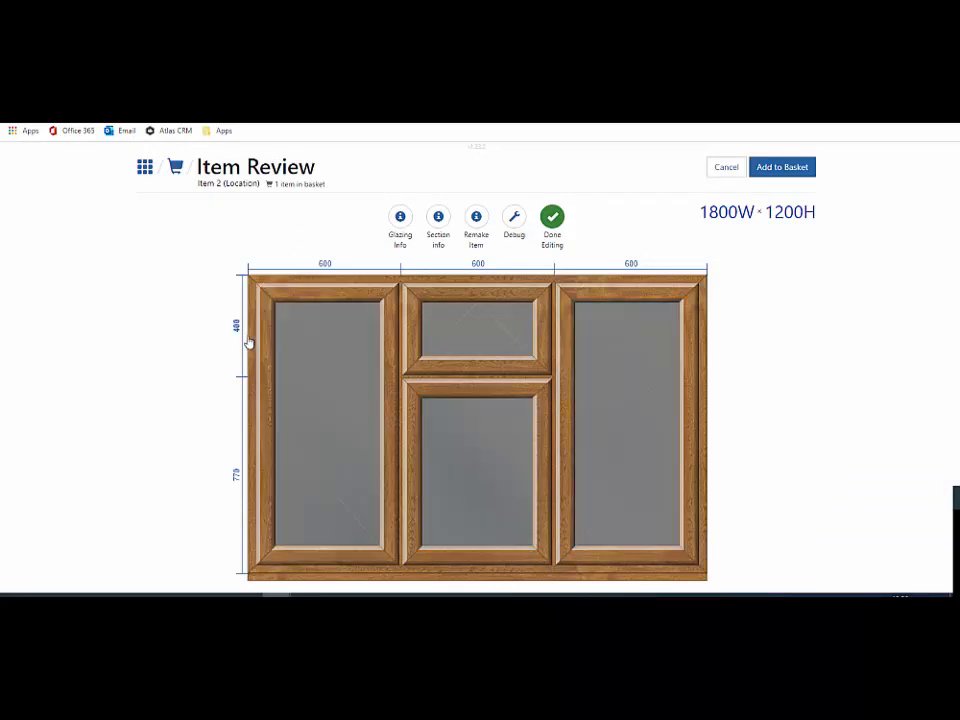
click(236, 324)
text(500)
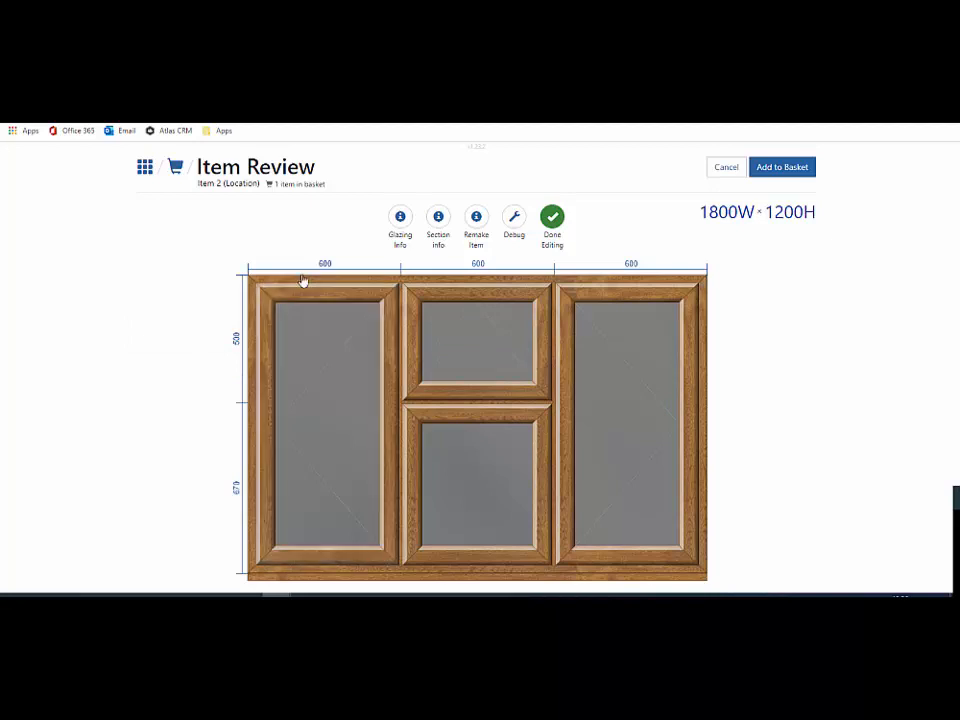
mouse_move(506, 272)
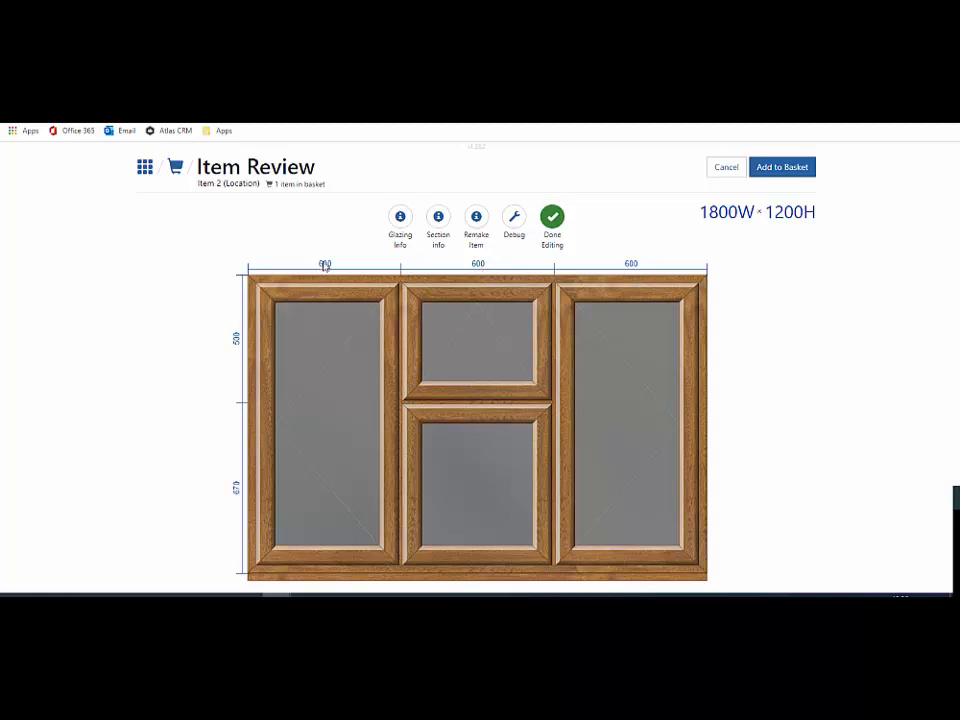
click(324, 264)
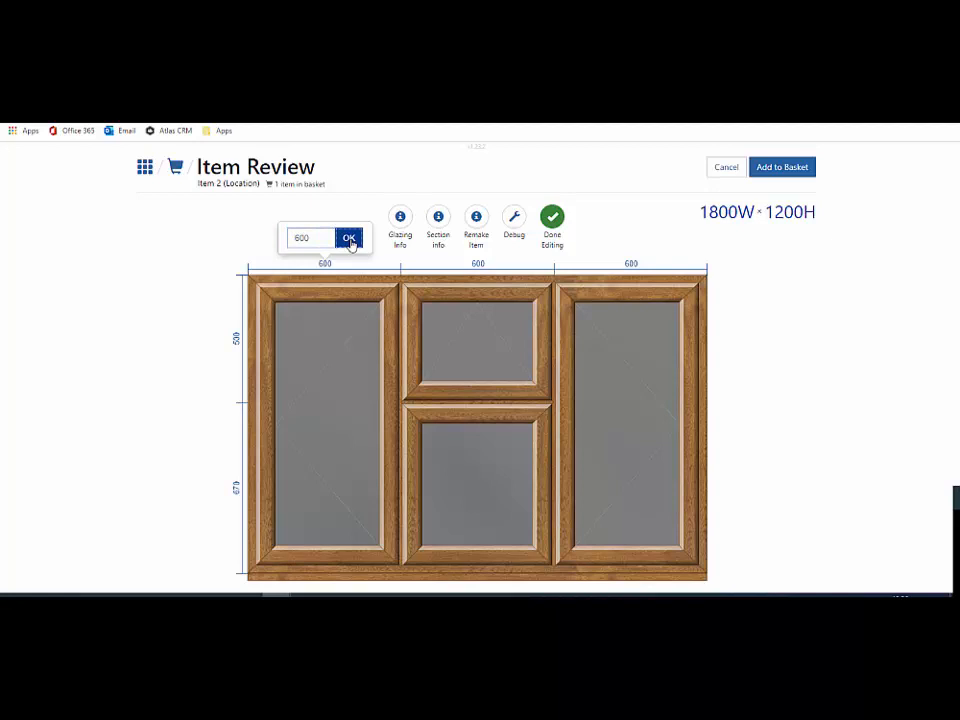
click(348, 238)
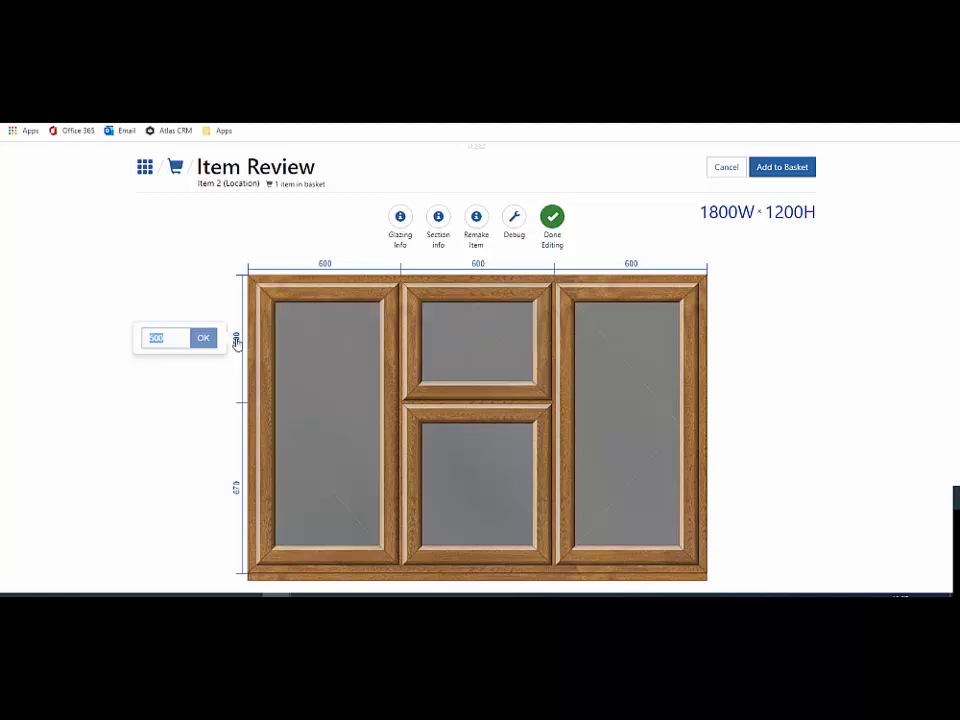
text(48)
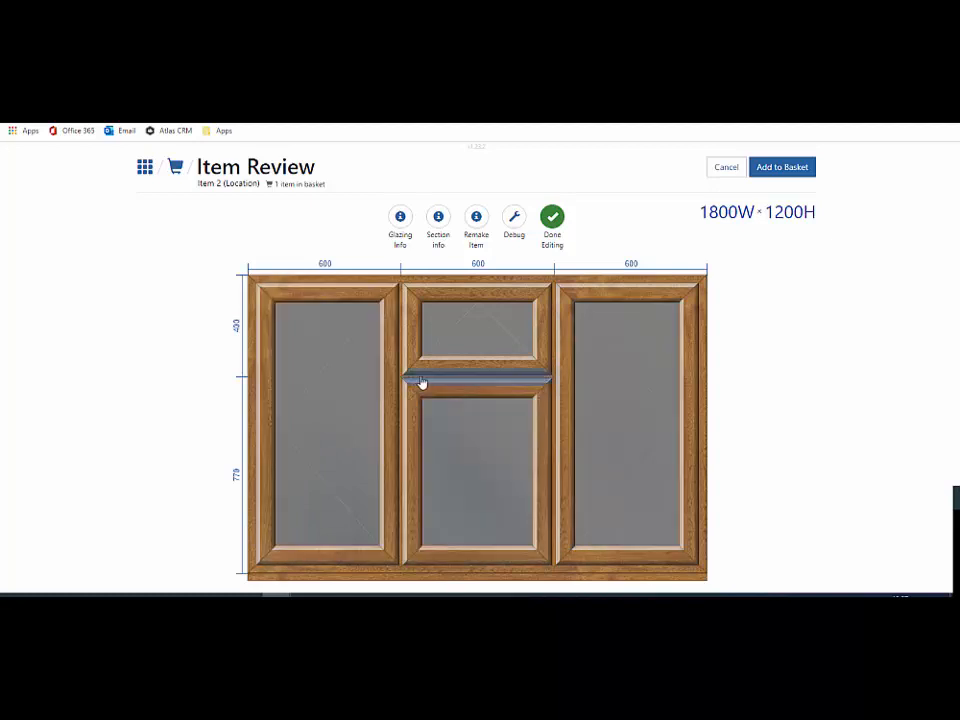
Add a Transom across the left opening and finish editing, returning to Item Review at £797.
click(324, 384)
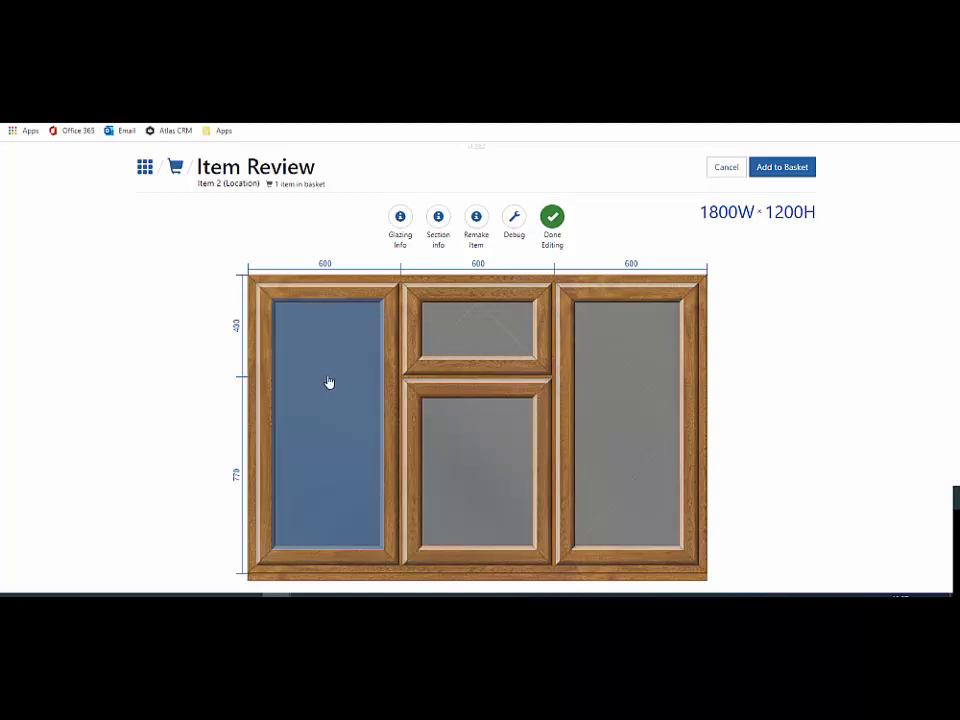
click(330, 382)
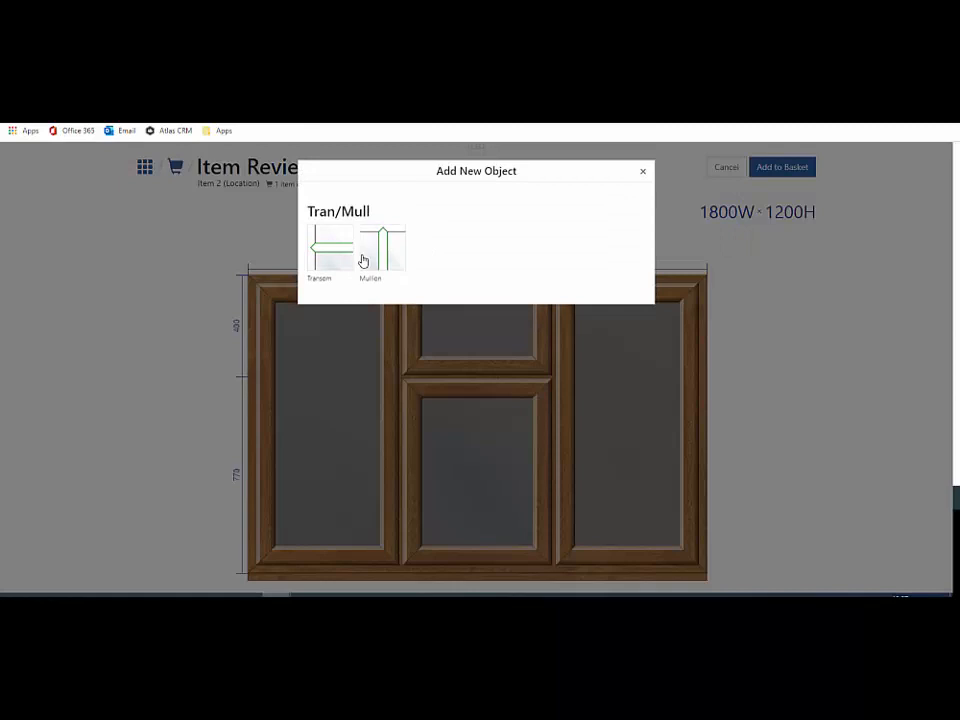
mouse_move(332, 256)
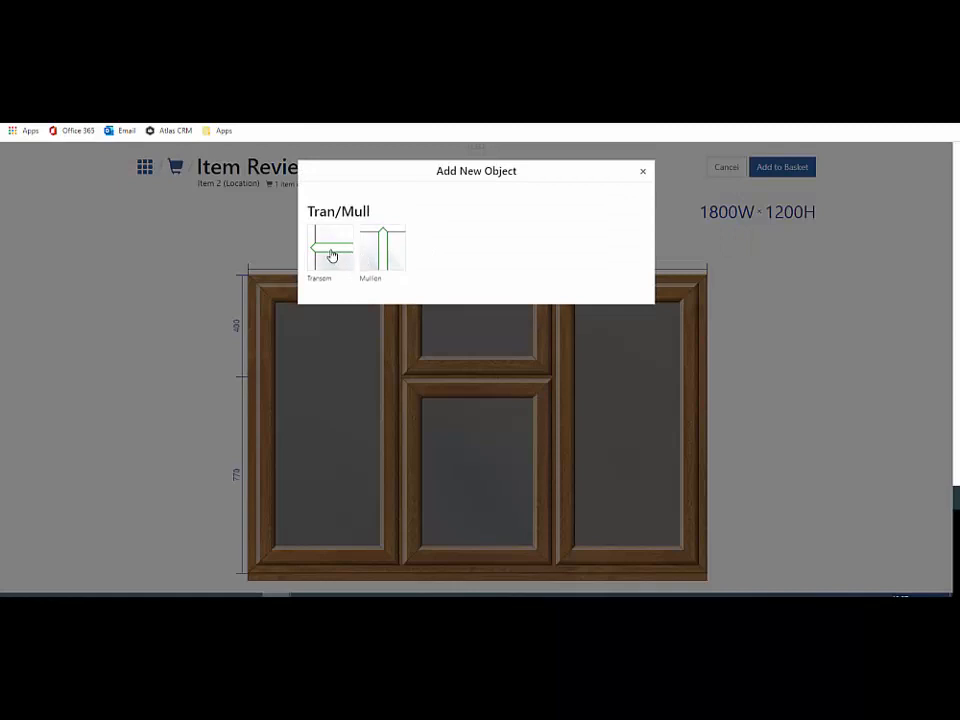
click(332, 250)
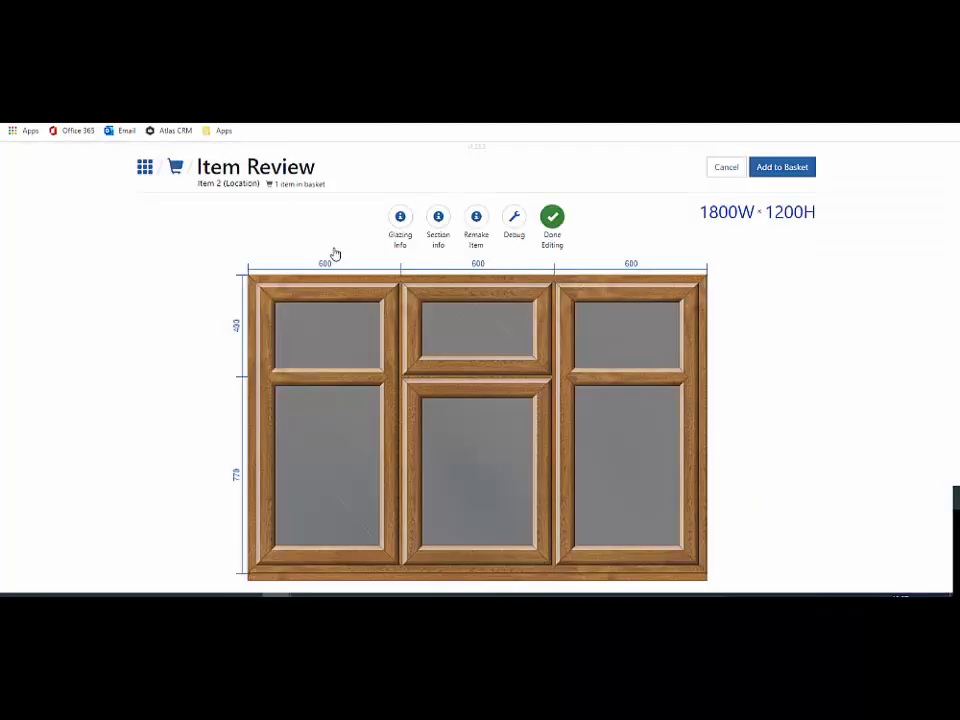
mouse_move(868, 520)
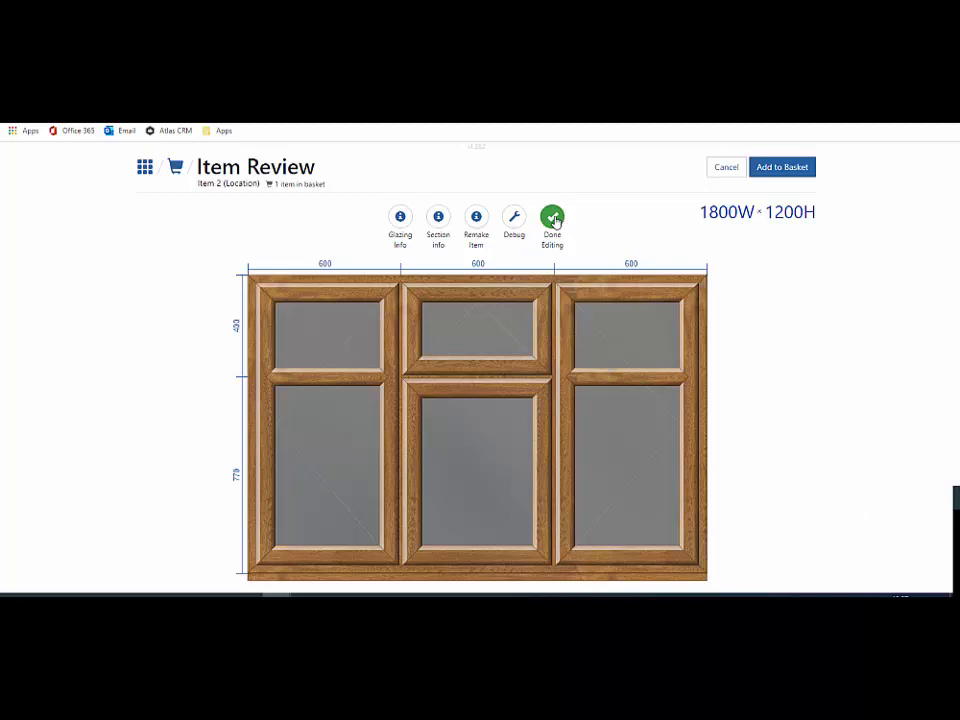
click(552, 216)
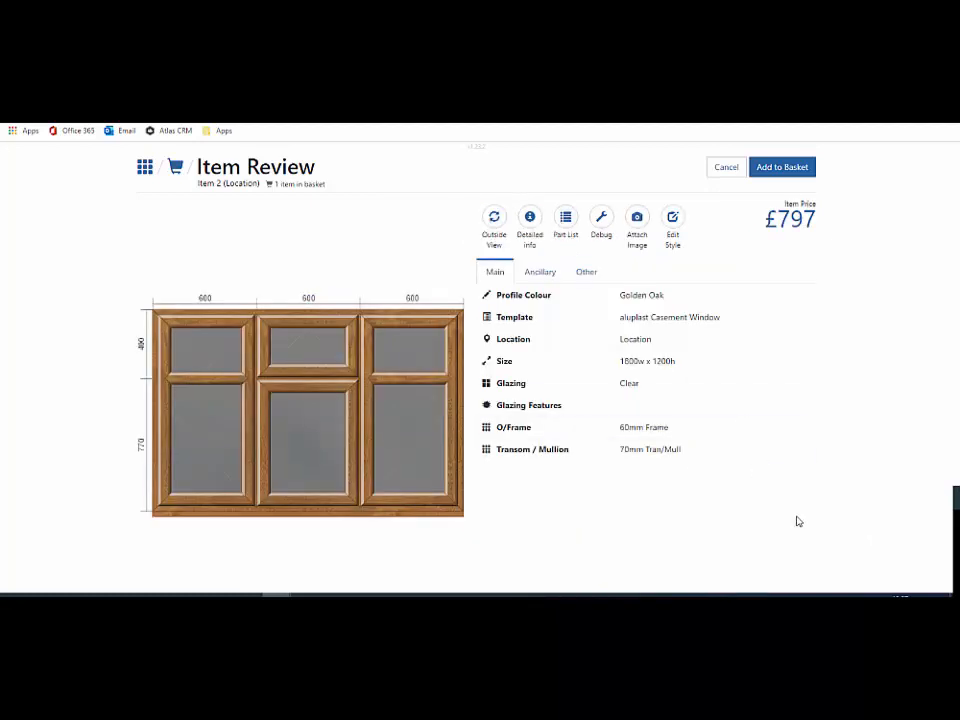